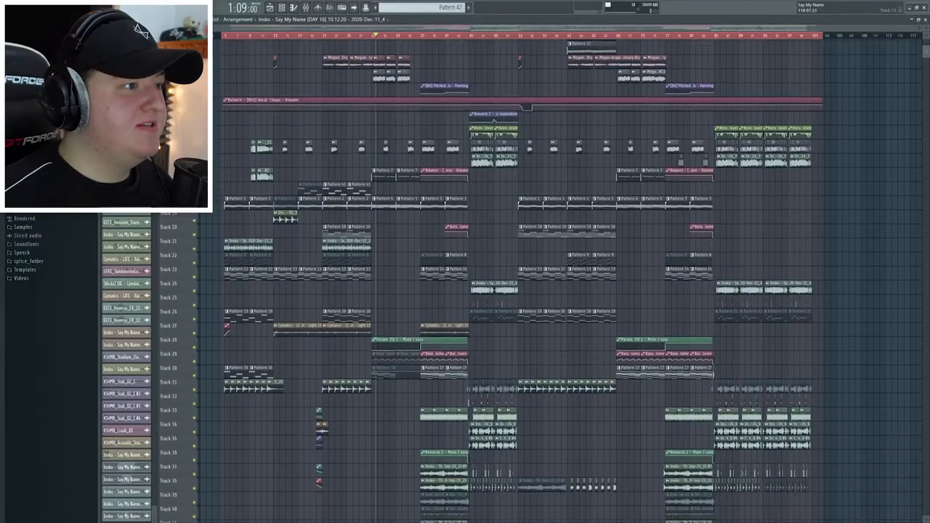
- Scroll past the vocal acapella tracks to The End vocal chops and rain texture tracks
{"action": "scroll", "scroll_direction": "down", "scroll_amount": 3}
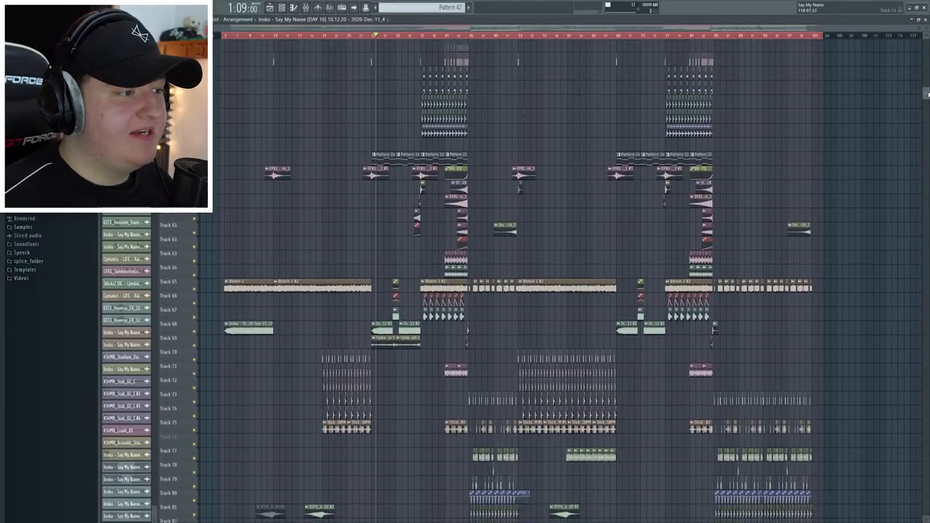
{"action": "scroll", "scroll_direction": "down", "scroll_amount": 3}
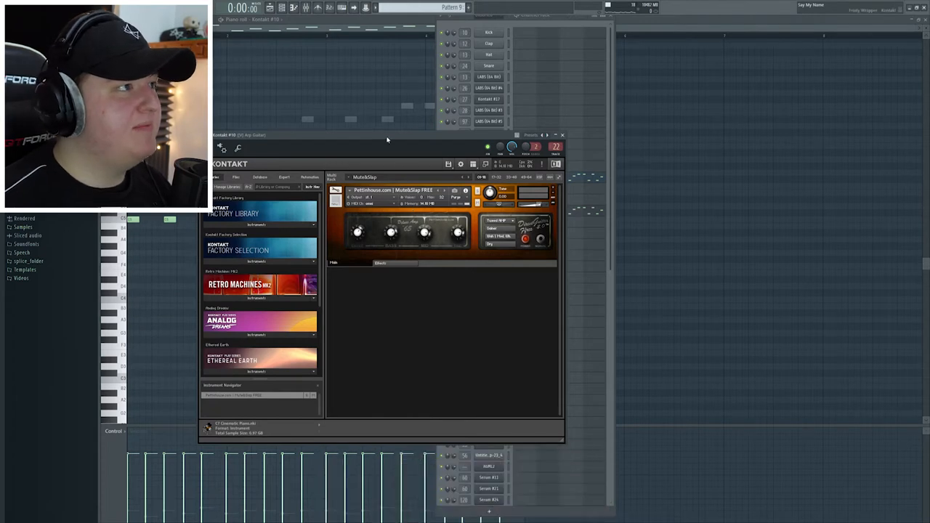
{"action": "left_click_drag", "start_coordinate": [385, 135], "coordinate": [403, 122]}
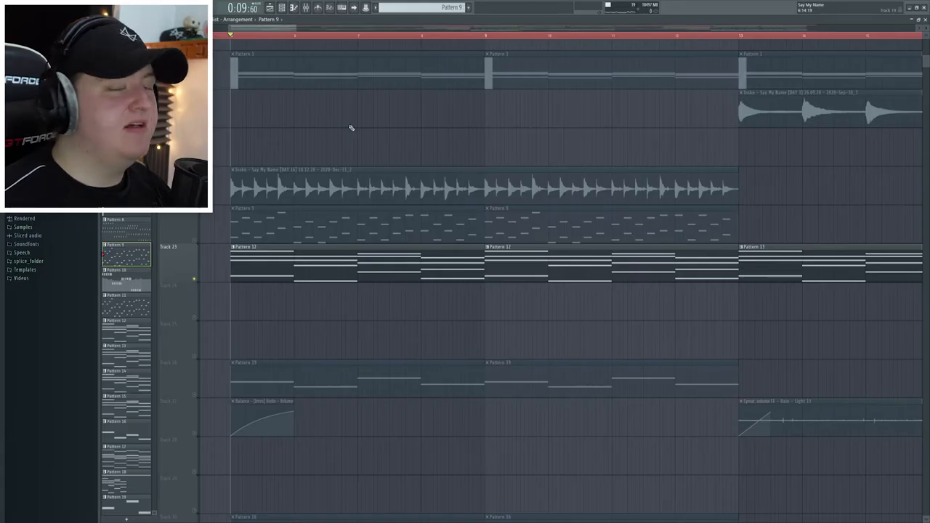
{"action": "mouse_move", "coordinate": [302, 213]}
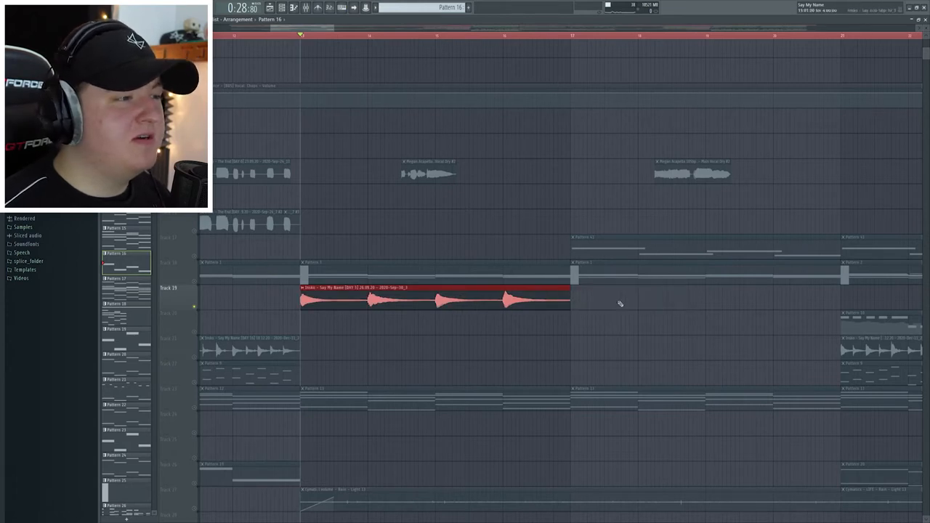
{"action": "left_click", "coordinate": [434, 297]}
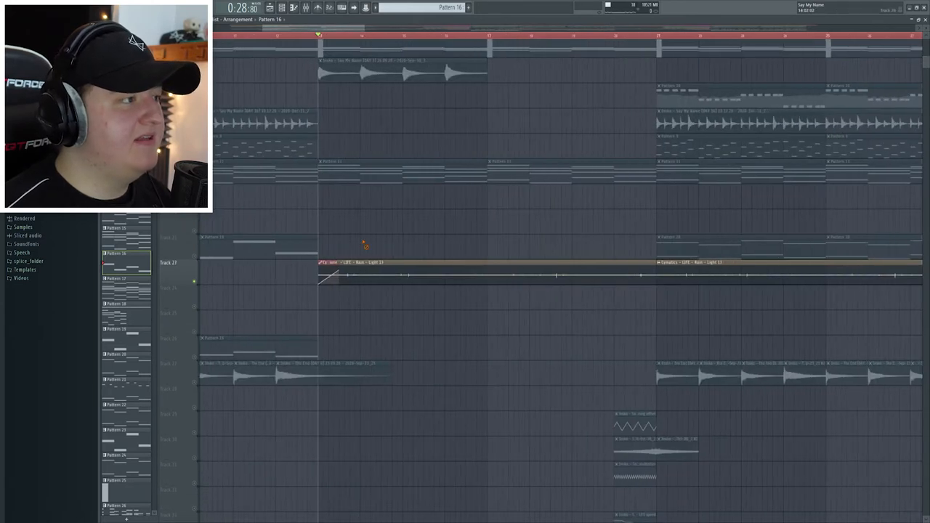
{"action": "mouse_move", "coordinate": [381, 246]}
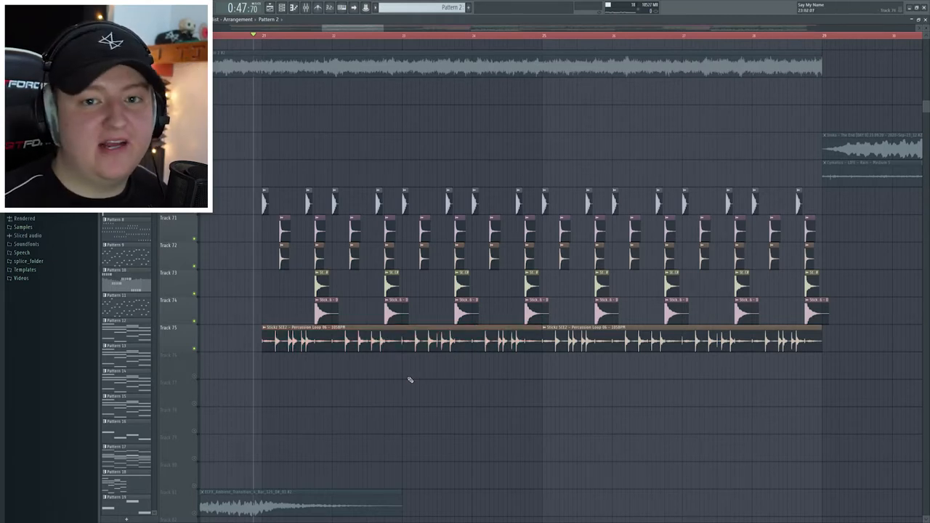
{"action": "scroll", "scroll_direction": "up", "scroll_amount": 3}
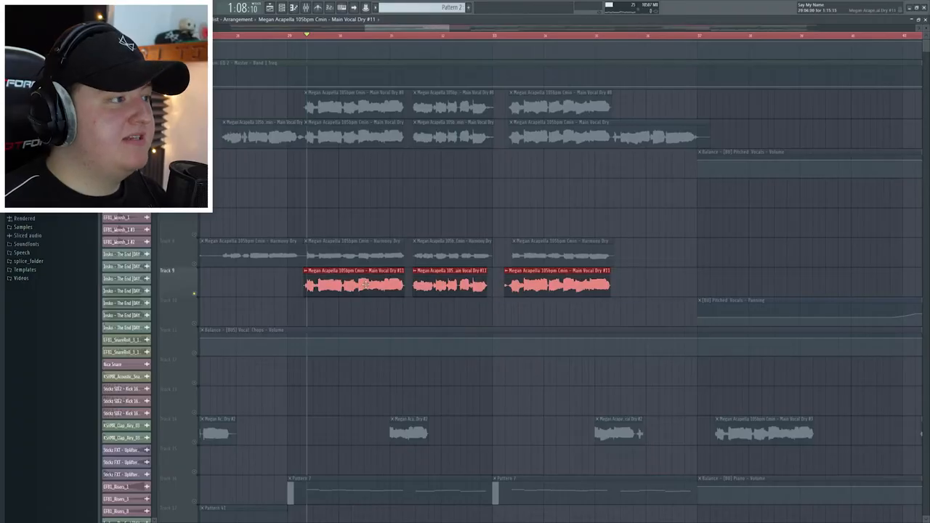
{"action": "left_click", "coordinate": [710, 265]}
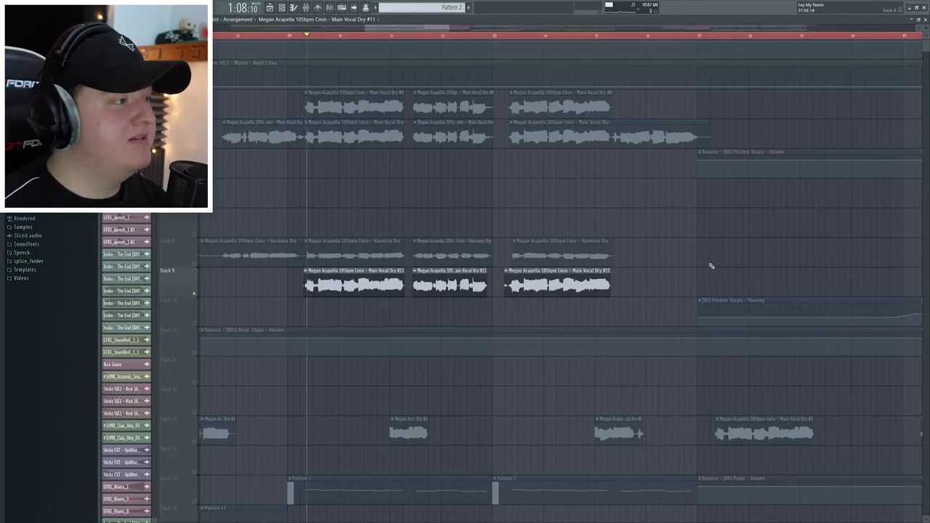
{"action": "scroll", "scroll_direction": "down", "scroll_amount": 3}
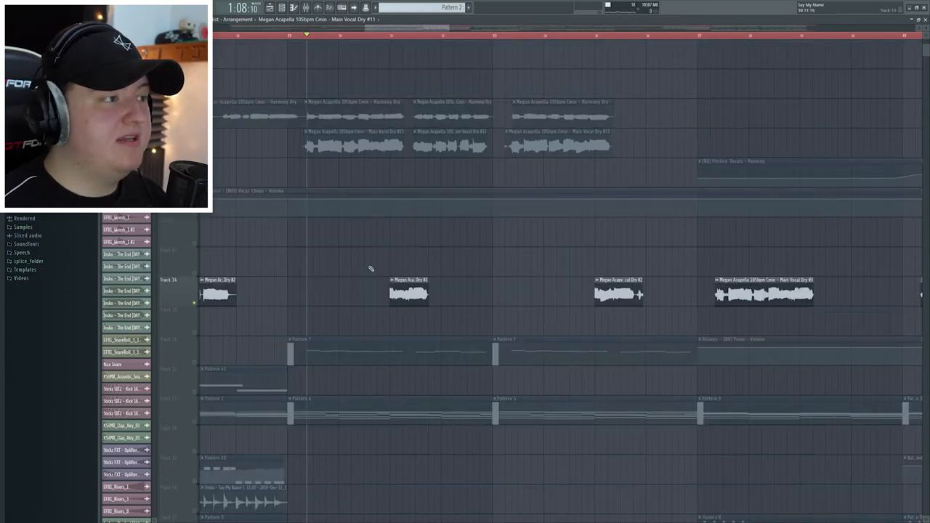
{"action": "scroll", "scroll_direction": "down", "scroll_amount": 3}
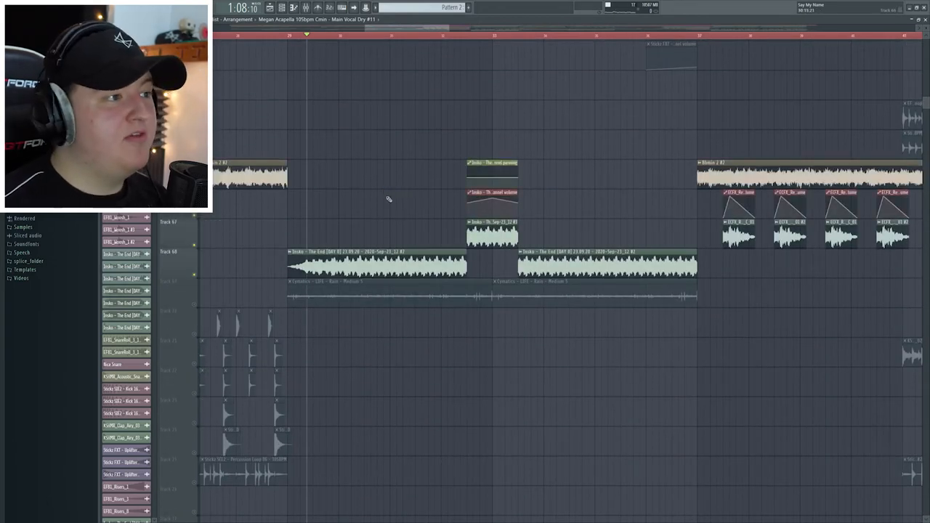
- Scroll the Playlist right to the bar-45 section with strings automation and Pattern 17
{"action": "left_click_drag", "start_coordinate": [436, 134], "coordinate": [530, 243]}
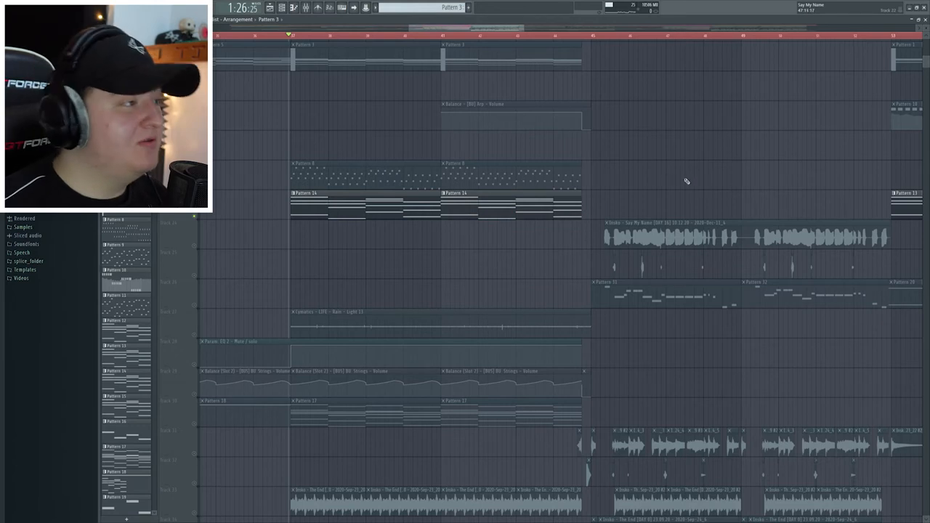
- Scroll down to Tracks 28–30 with Param EQ, Balance strings volume and Pattern 17 clips
{"action": "scroll", "scroll_direction": "down", "scroll_amount": 3}
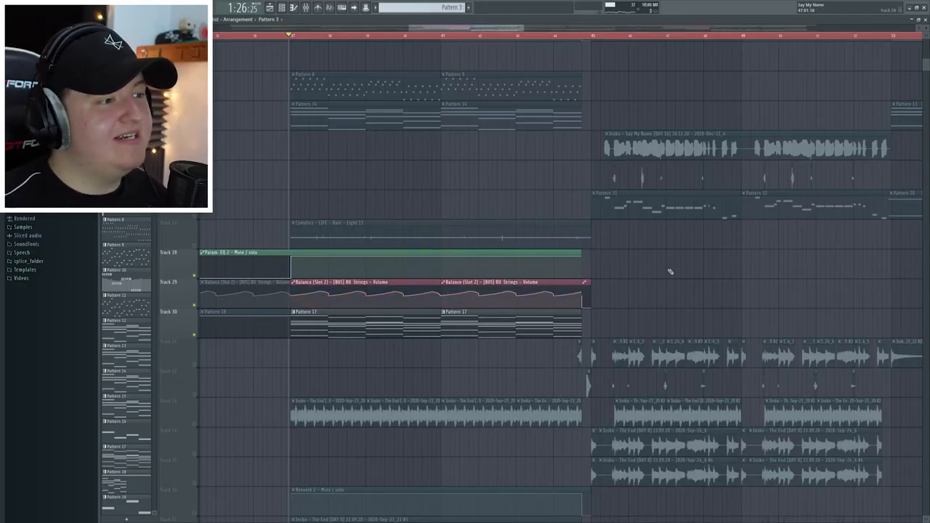
{"action": "scroll", "scroll_direction": "down", "scroll_amount": 3}
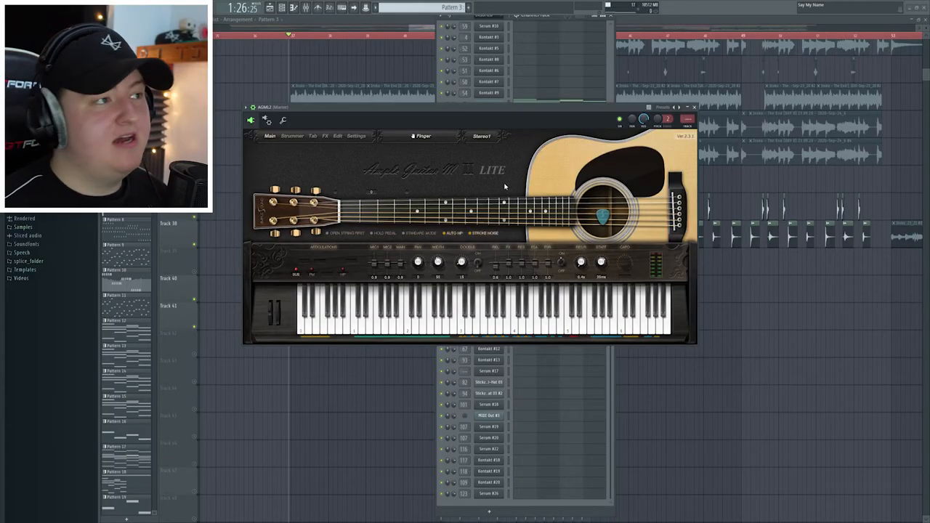
{"action": "mouse_move", "coordinate": [510, 179]}
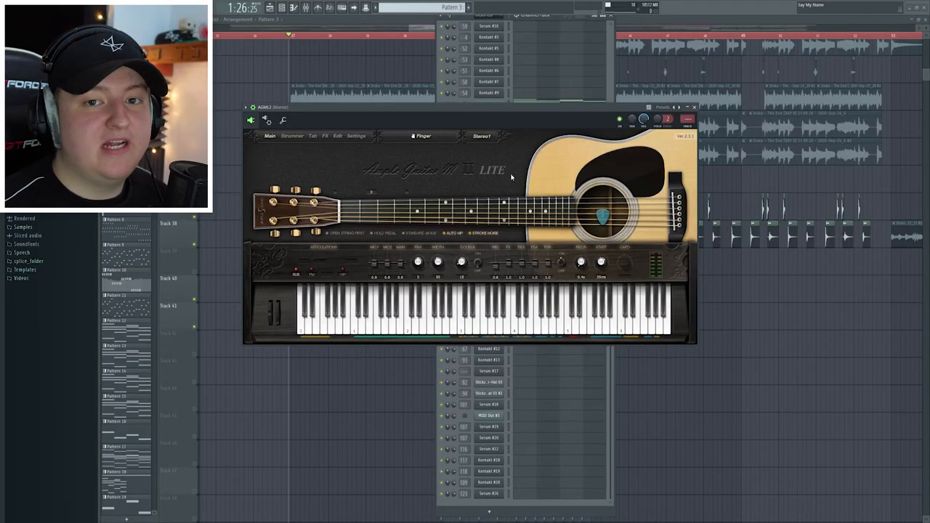
- Show the AGML2 guitar plugin's Strummer chords and strum pattern
{"action": "left_click", "coordinate": [291, 136]}
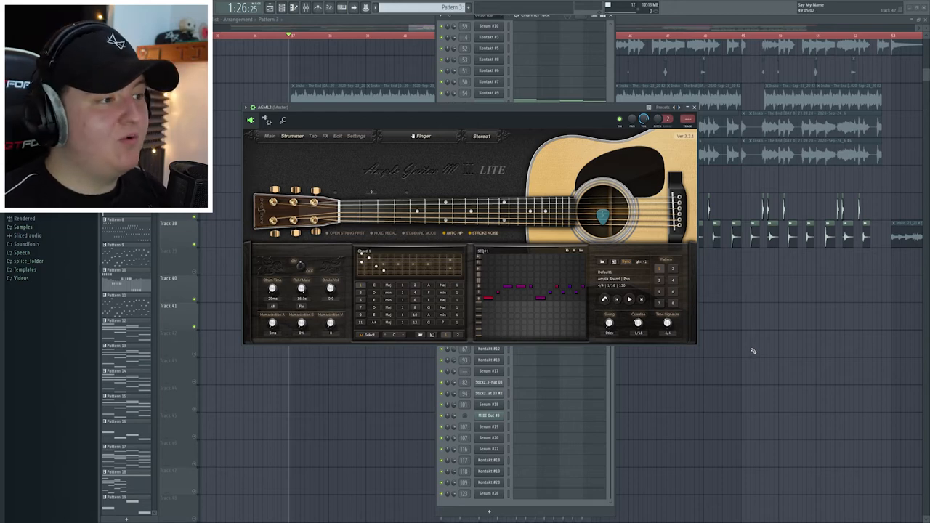
{"action": "left_click", "coordinate": [692, 107]}
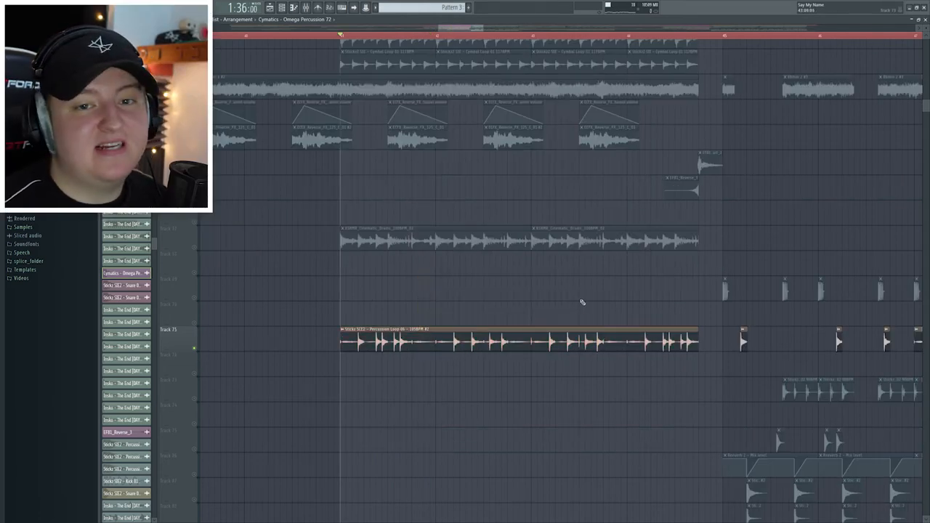
{"action": "mouse_move", "coordinate": [403, 310]}
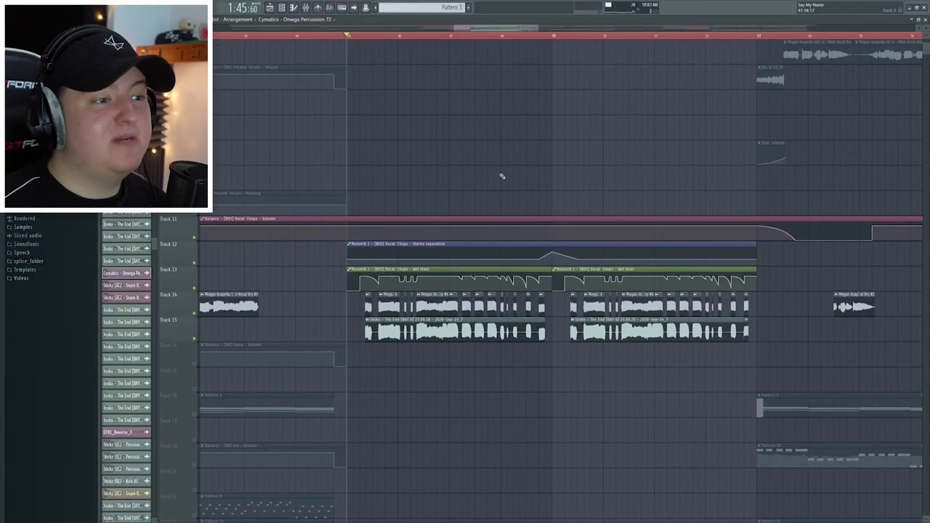
{"action": "mouse_move", "coordinate": [490, 162]}
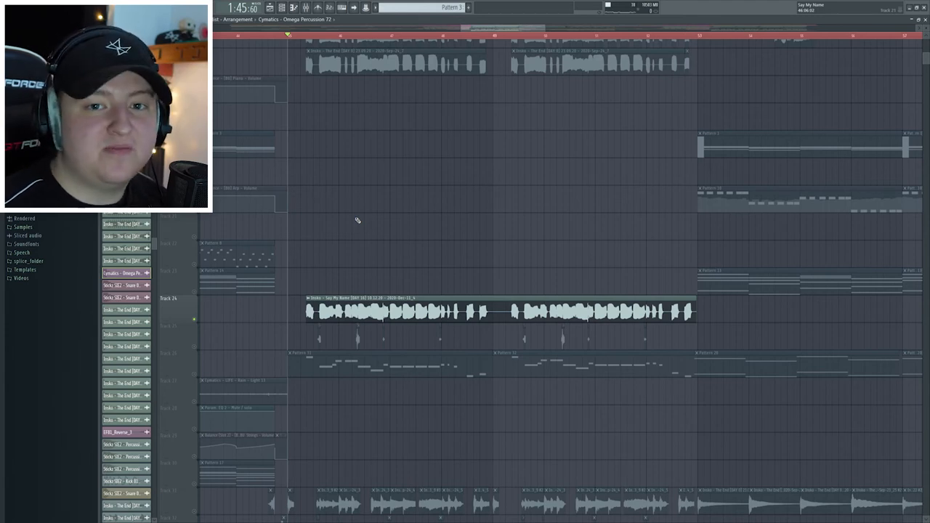
- Scroll down to Track 65's Bloma 2 chopped clips and the Sticks percussion loops
{"action": "scroll", "scroll_direction": "down", "scroll_amount": 3}
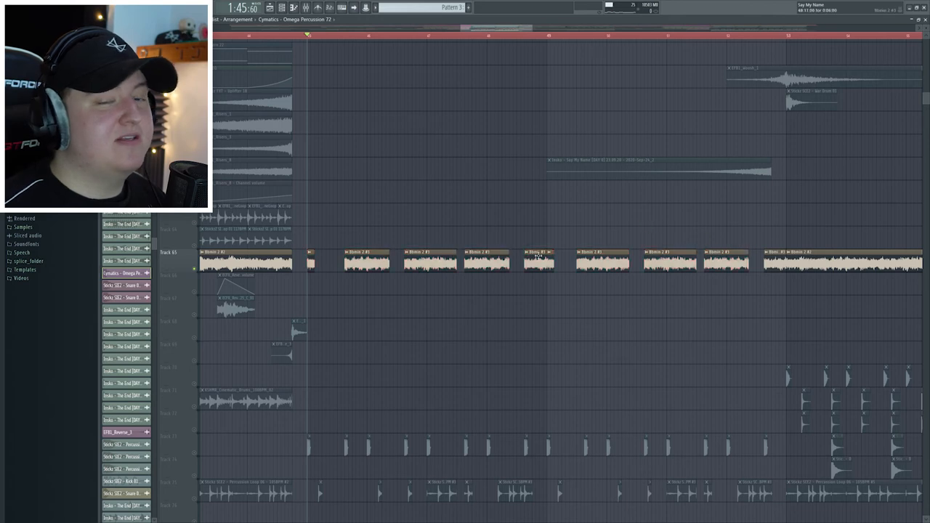
{"action": "mouse_move", "coordinate": [452, 321]}
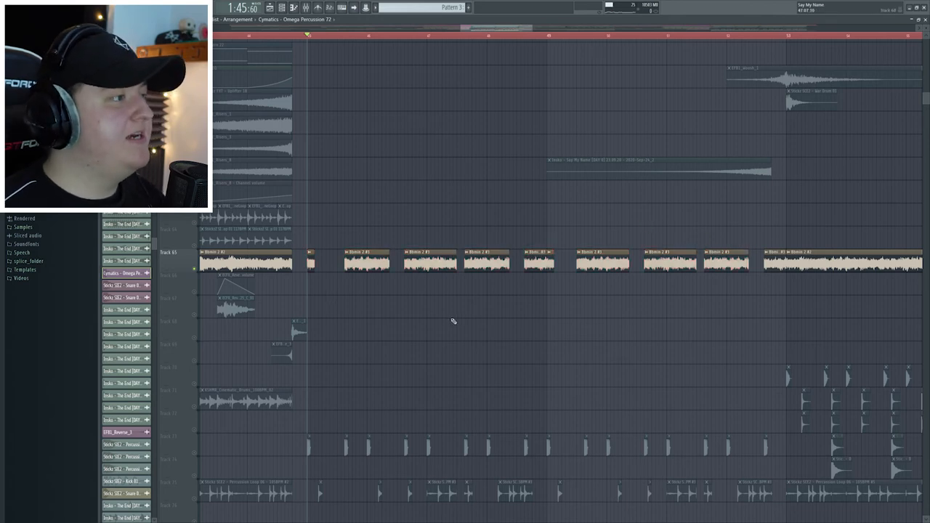
- Scroll to Tracks 77–86 showing the Stickz snare layers and Reverb 2 mix level automation
{"action": "scroll", "scroll_direction": "down", "scroll_amount": 3}
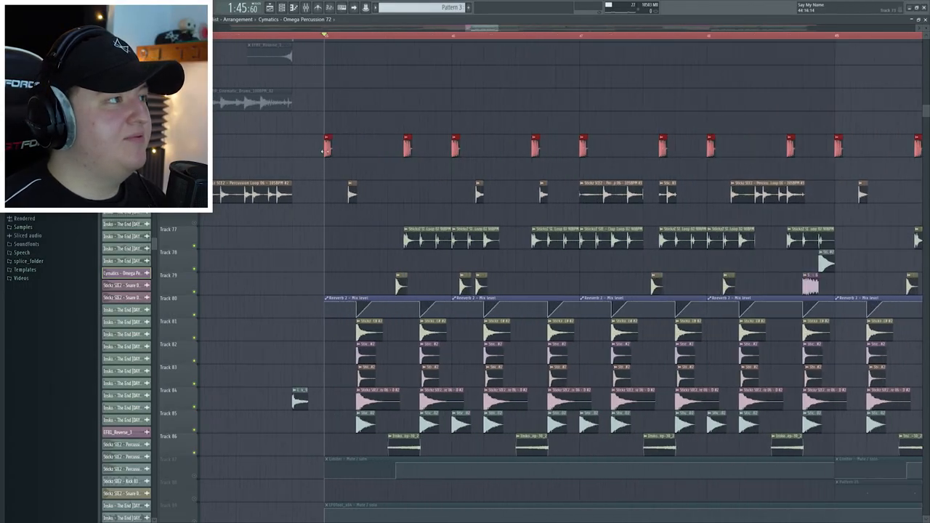
{"action": "scroll", "scroll_direction": "right", "scroll_amount": 3}
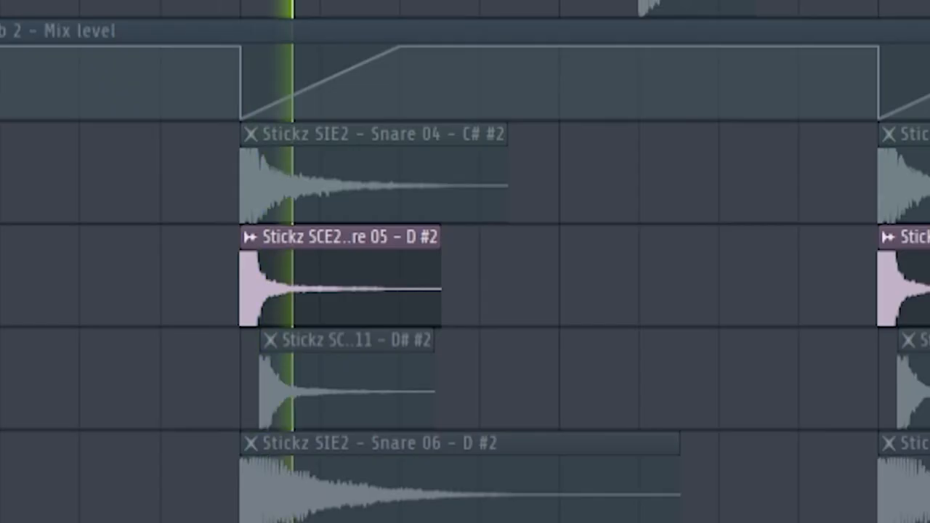
{"action": "scroll", "scroll_direction": "down", "scroll_amount": 3}
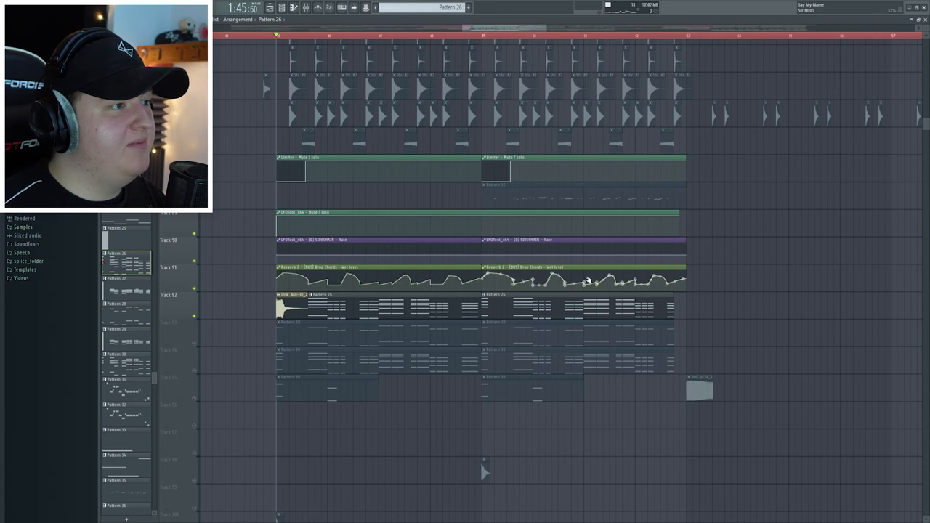
{"action": "mouse_move", "coordinate": [785, 243]}
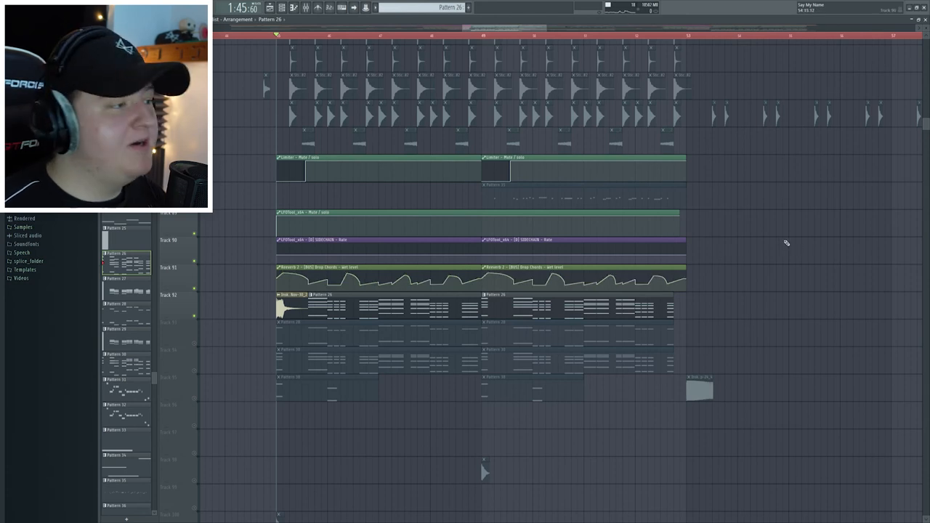
- Scroll to Tracks 88–99 with Pattern 26 drop chords and their limiter, sidechain, reverb automation
{"action": "scroll", "scroll_direction": "up", "scroll_amount": 3}
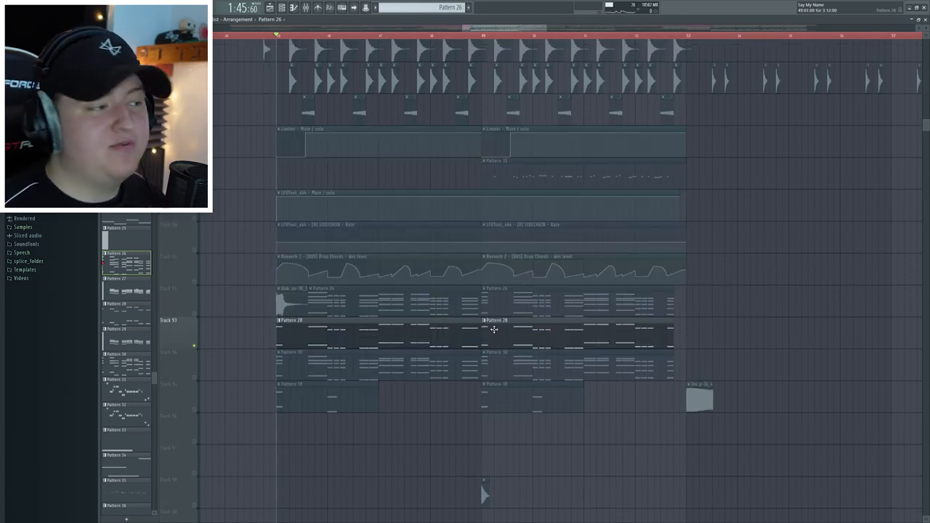